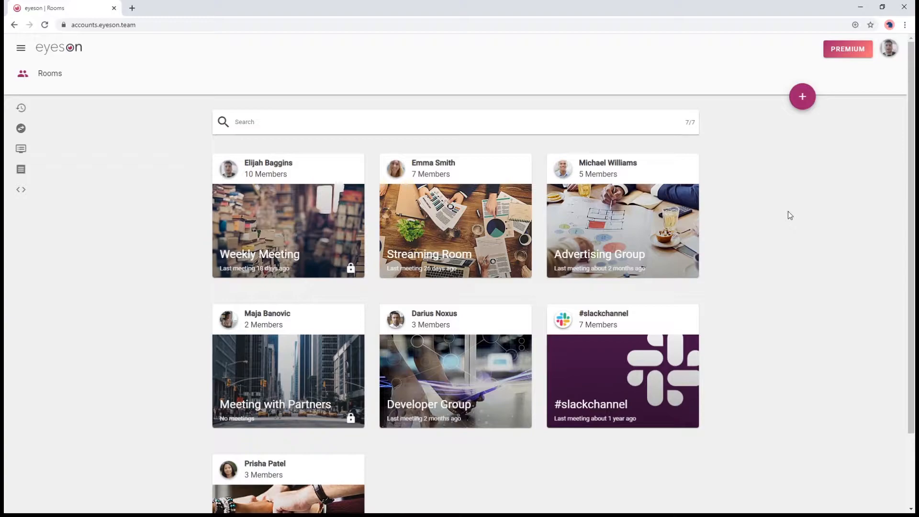
{"action": "mouse_move", "coordinate": [260, 255]}
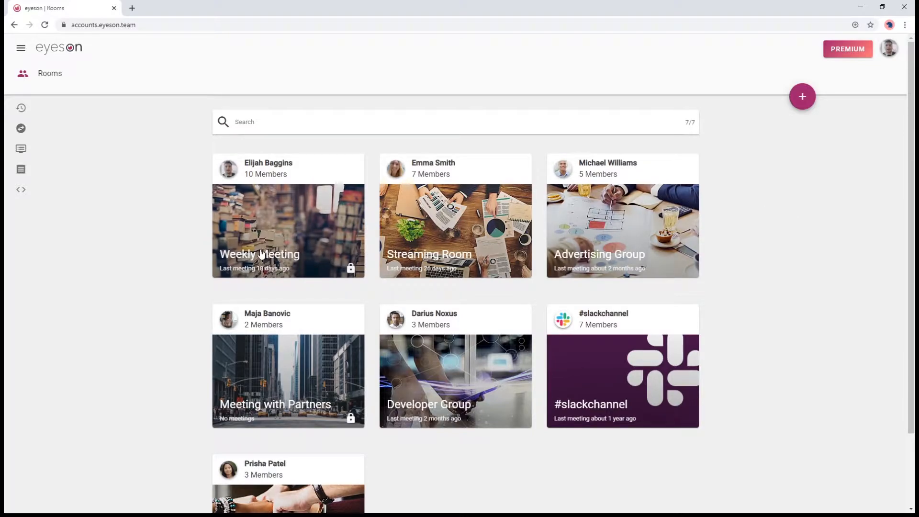
{"action": "mouse_move", "coordinate": [432, 249]}
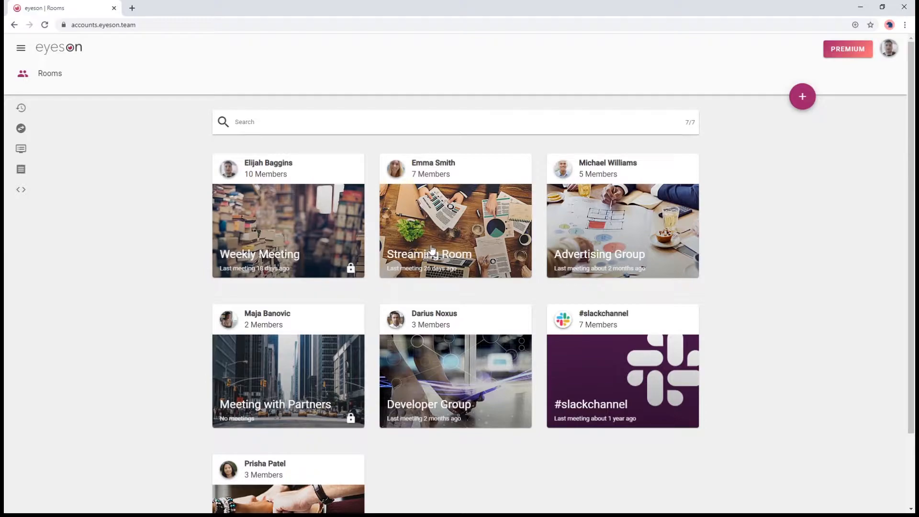
{"action": "mouse_move", "coordinate": [445, 433]}
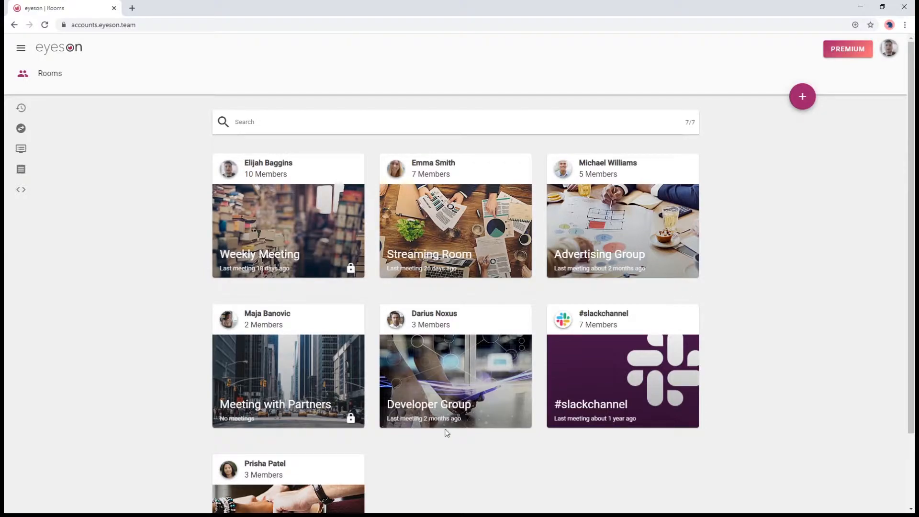
{"action": "mouse_move", "coordinate": [448, 419]}
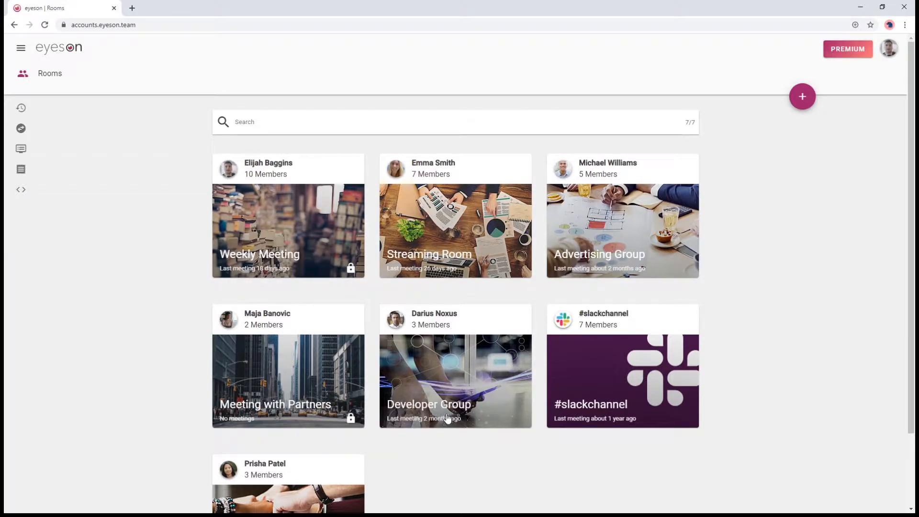
{"action": "mouse_move", "coordinate": [458, 296]}
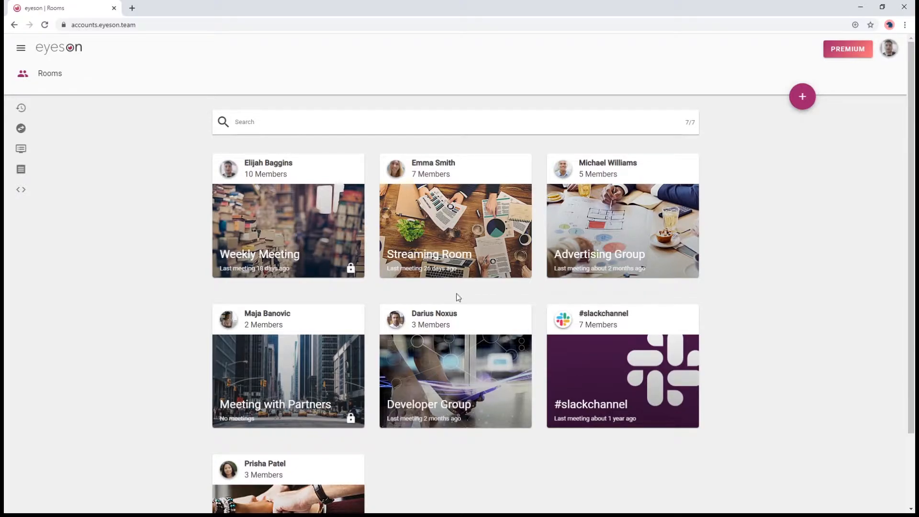
{"action": "mouse_move", "coordinate": [303, 210]}
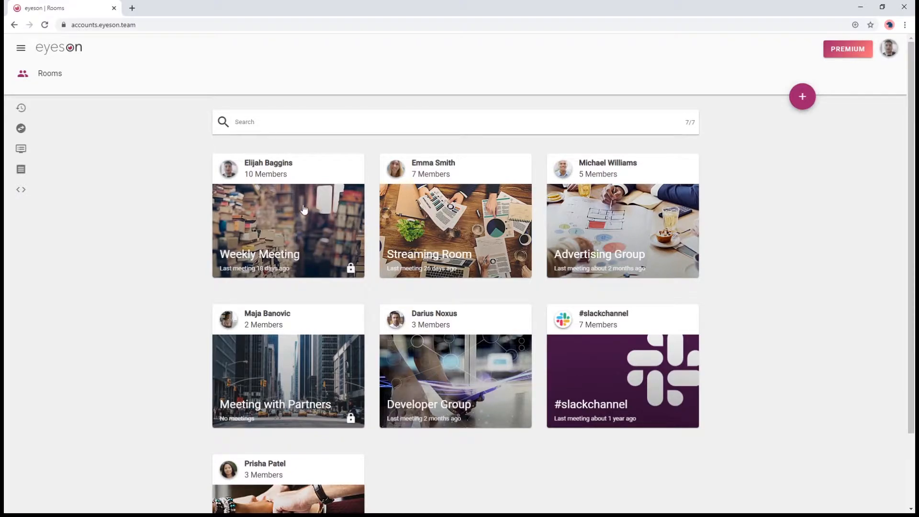
View the Weekly Meeting room's history and the 8 May 2020 meeting details (two participants, one snapshot).
{"action": "left_click", "coordinate": [288, 228]}
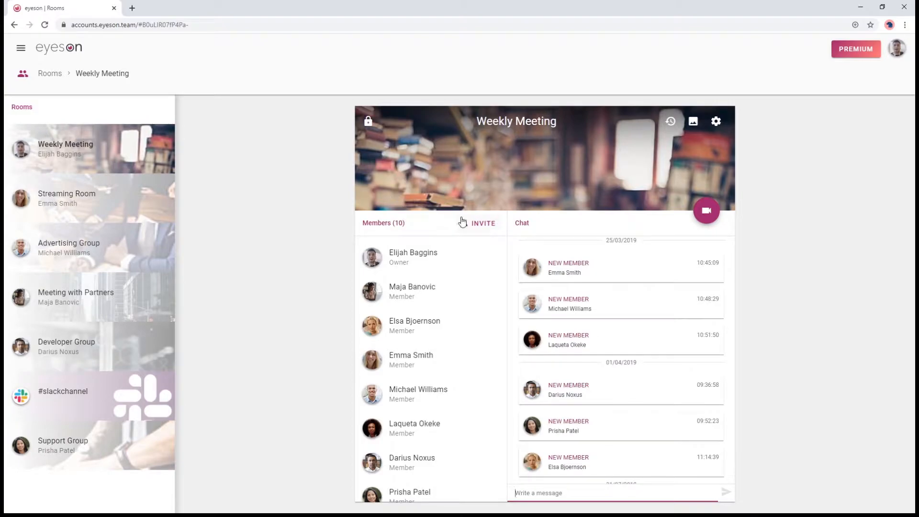
{"action": "mouse_move", "coordinate": [466, 224]}
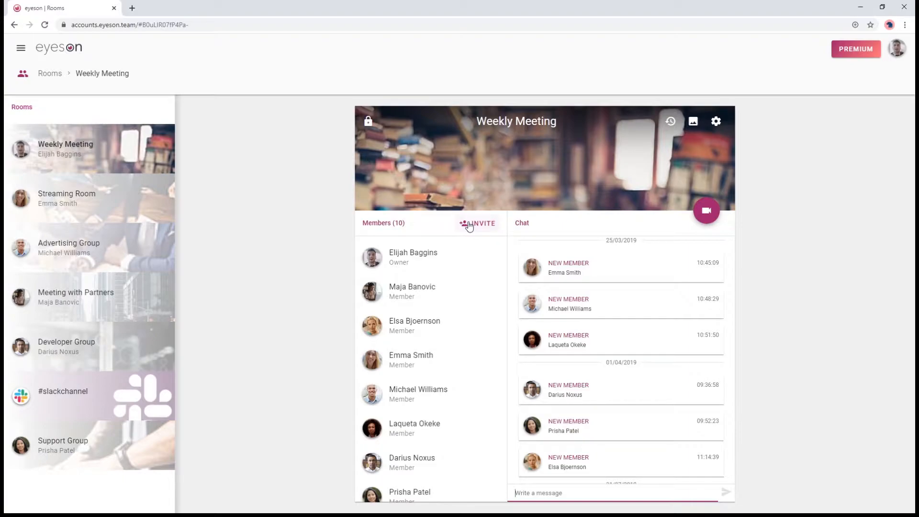
{"action": "mouse_move", "coordinate": [404, 291]}
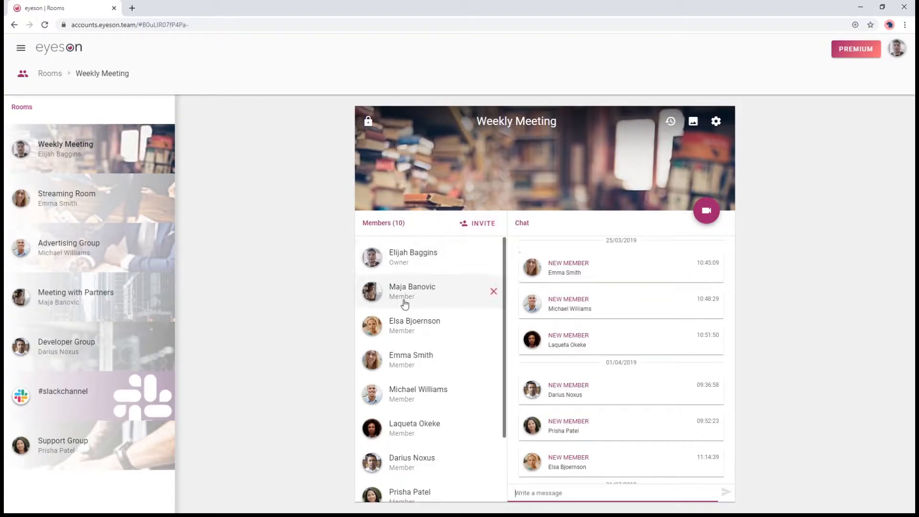
{"action": "mouse_move", "coordinate": [413, 369]}
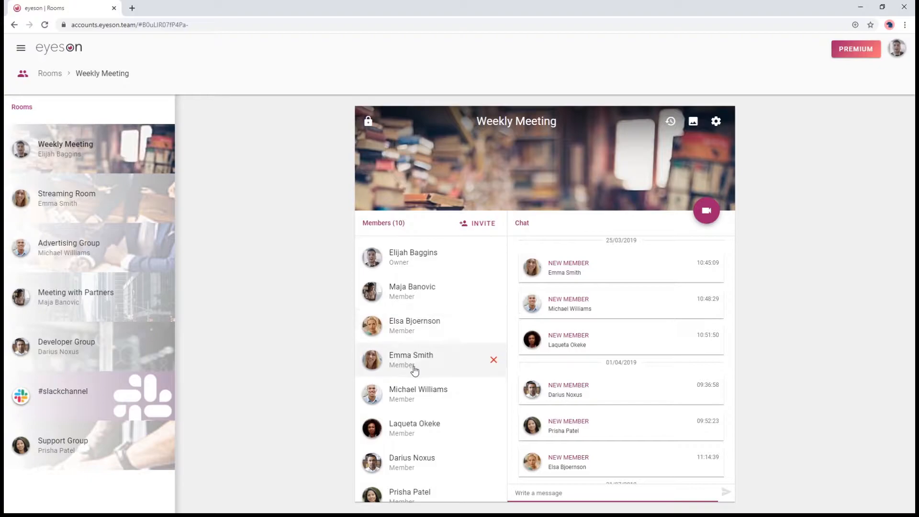
{"action": "mouse_move", "coordinate": [416, 385]}
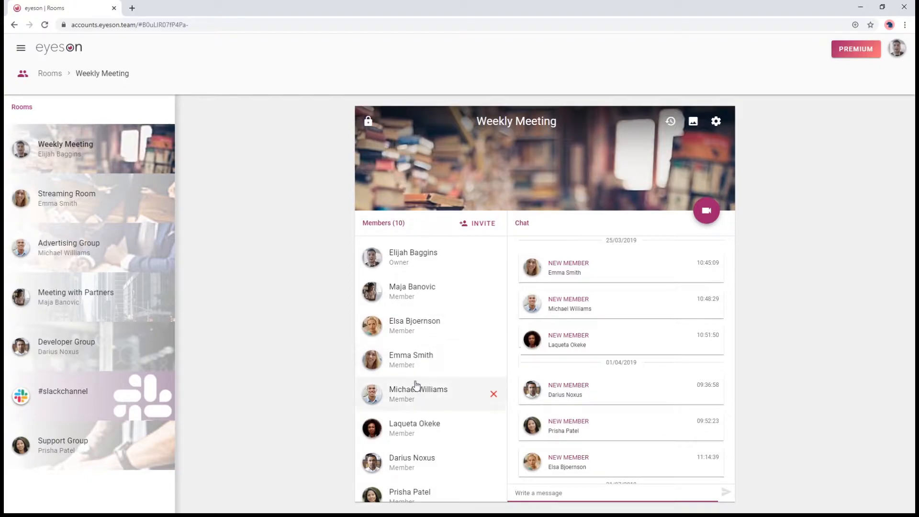
{"action": "scroll", "scroll_direction": "down", "scroll_amount": 3}
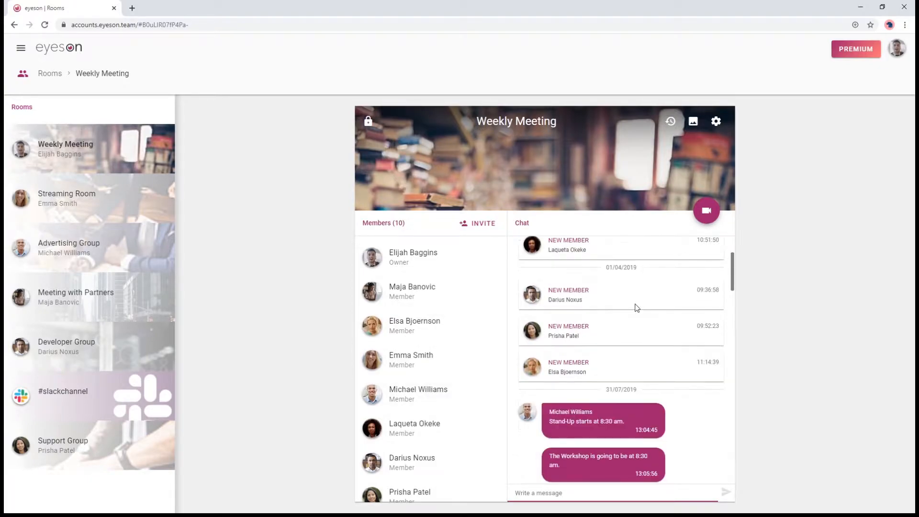
{"action": "mouse_move", "coordinate": [695, 259]}
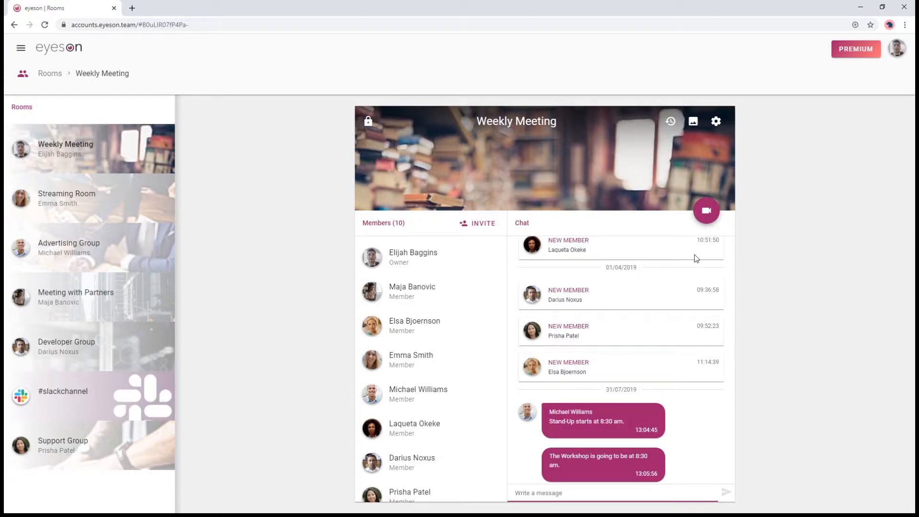
{"action": "left_click", "coordinate": [670, 122]}
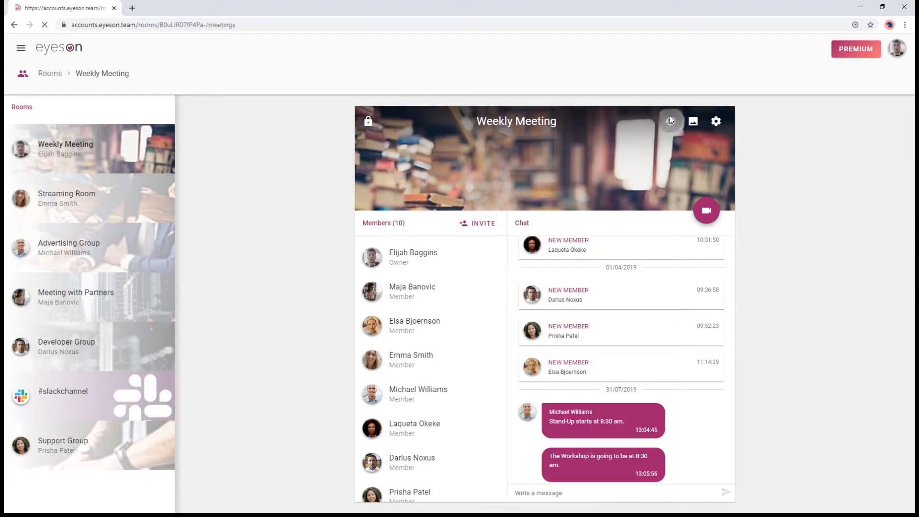
{"action": "left_click", "coordinate": [670, 122]}
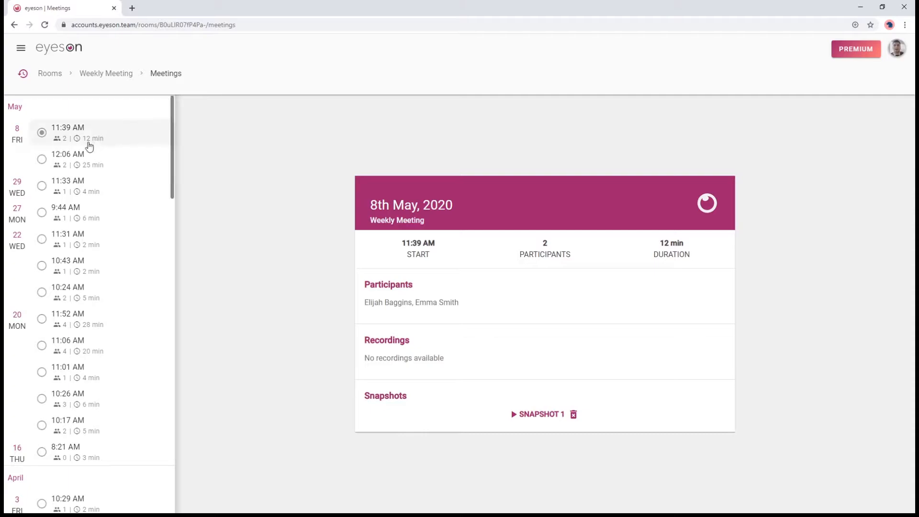
{"action": "mouse_move", "coordinate": [269, 108]}
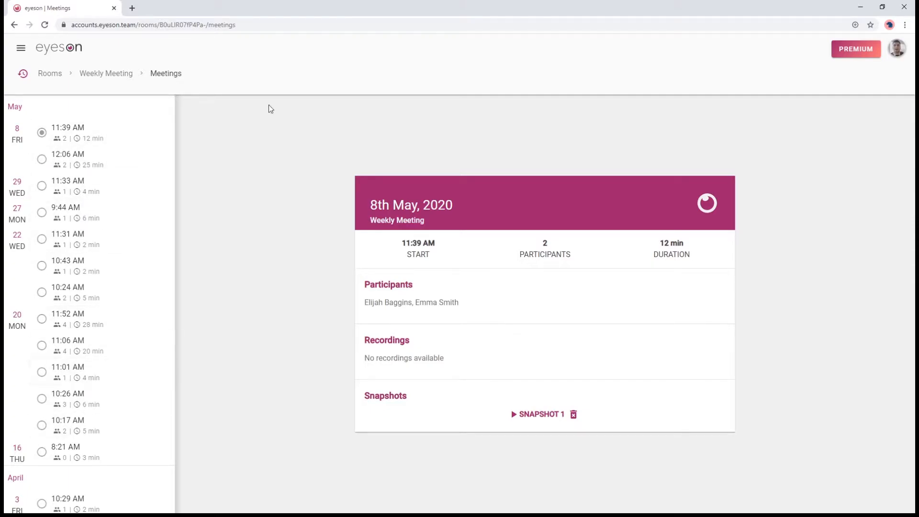
Confirm Guest join is available in the room settings, then start the Weekly Meeting video call.
{"action": "left_click", "coordinate": [105, 74]}
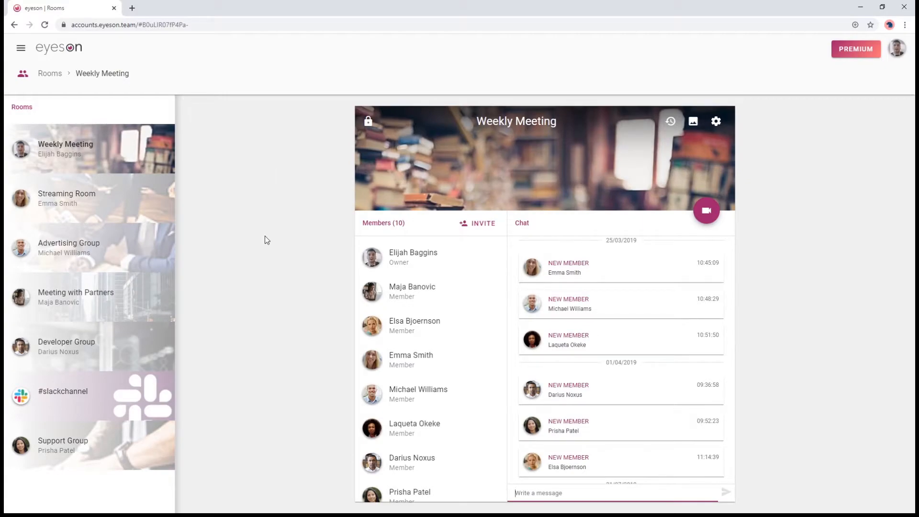
{"action": "mouse_move", "coordinate": [716, 123]}
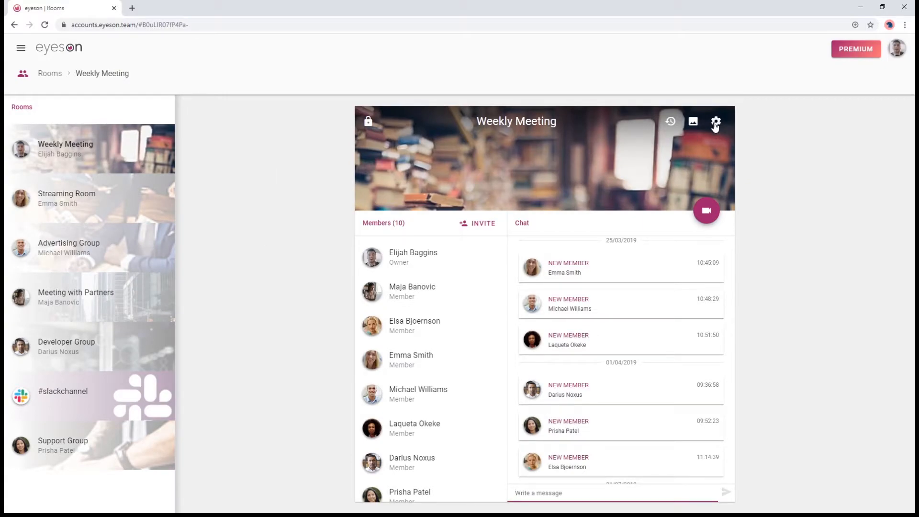
{"action": "left_click", "coordinate": [716, 121]}
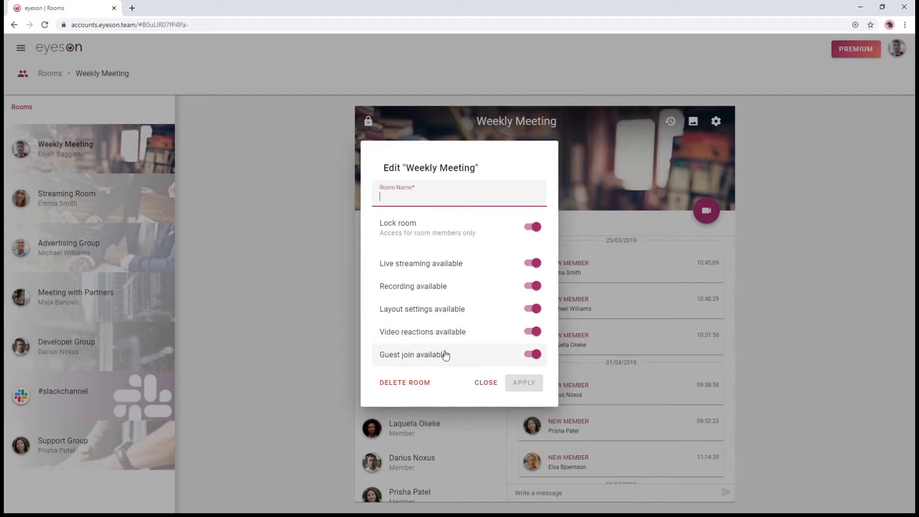
{"action": "left_click", "coordinate": [532, 354]}
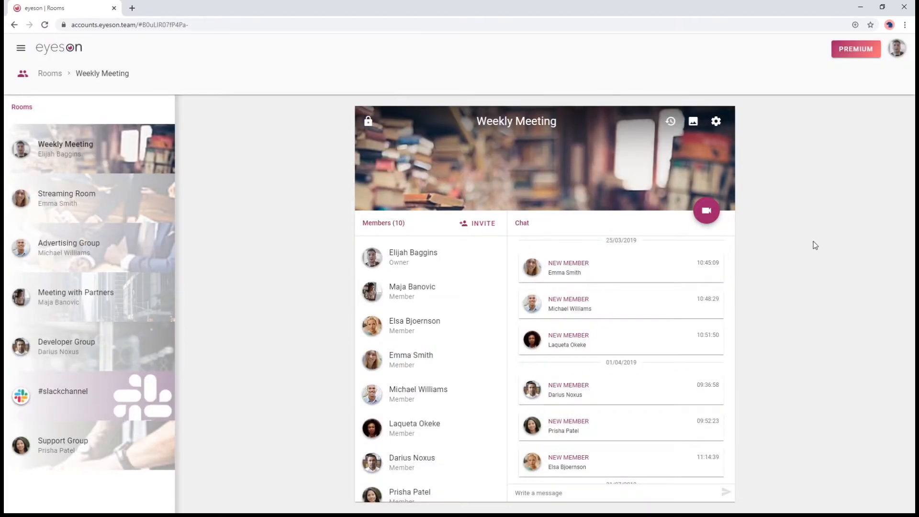
{"action": "left_click", "coordinate": [706, 211]}
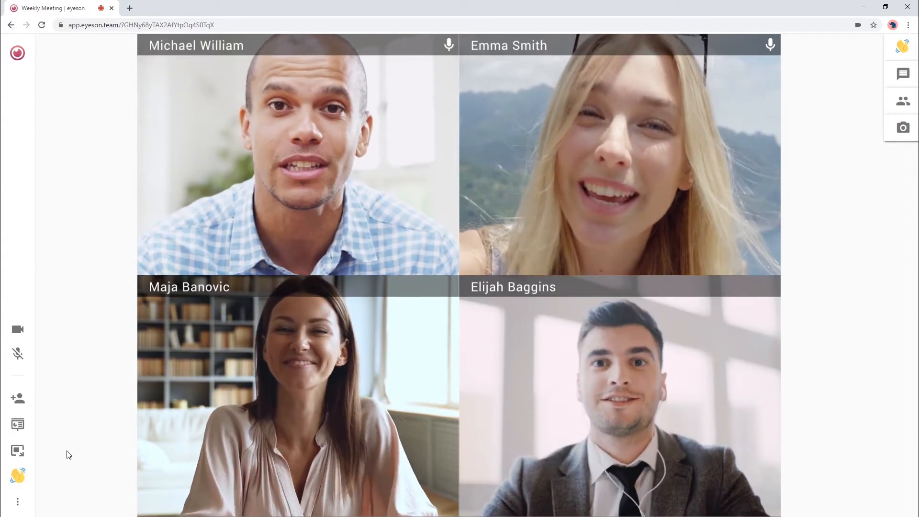
{"action": "mouse_move", "coordinate": [18, 398]}
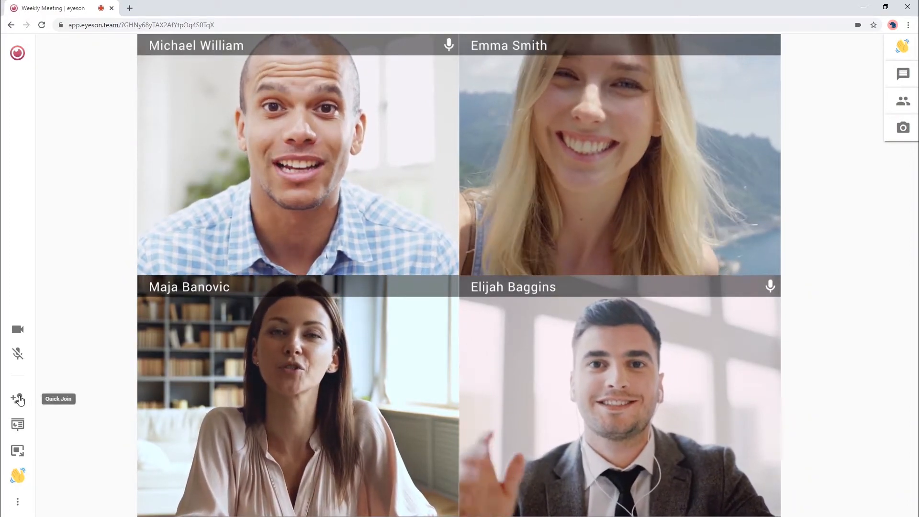
{"action": "left_click", "coordinate": [18, 398]}
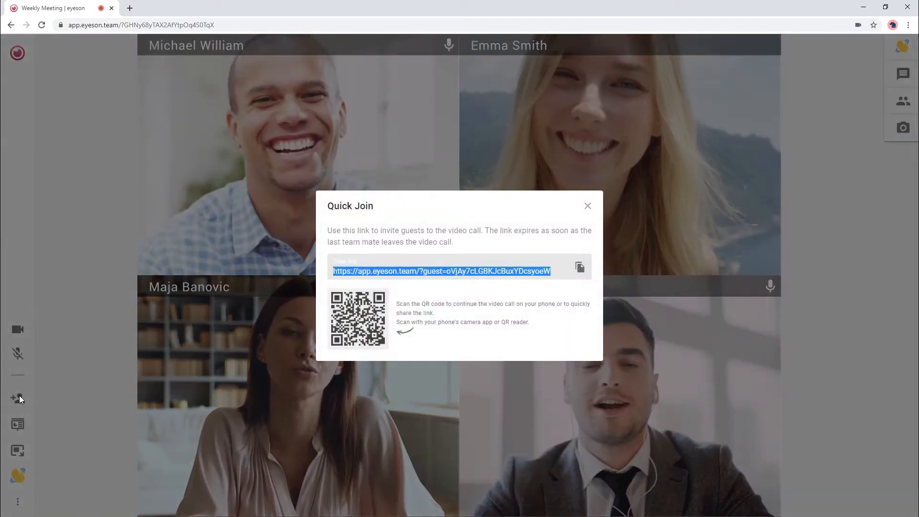
{"action": "mouse_move", "coordinate": [104, 401]}
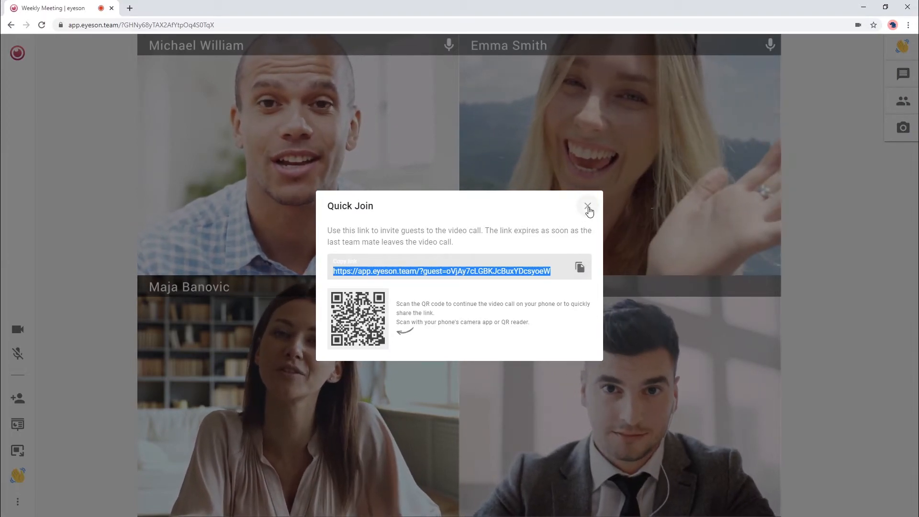
{"action": "left_click", "coordinate": [588, 207]}
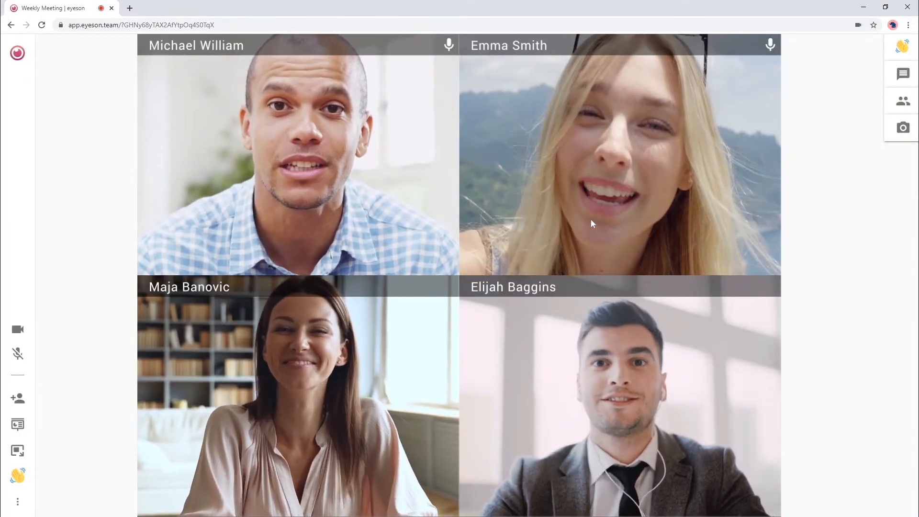